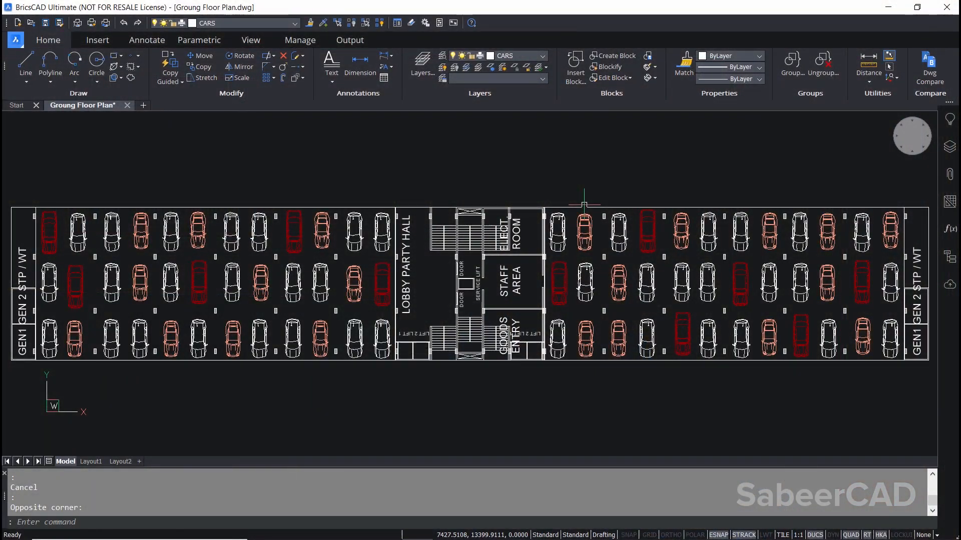
mouse_move(513, 141)
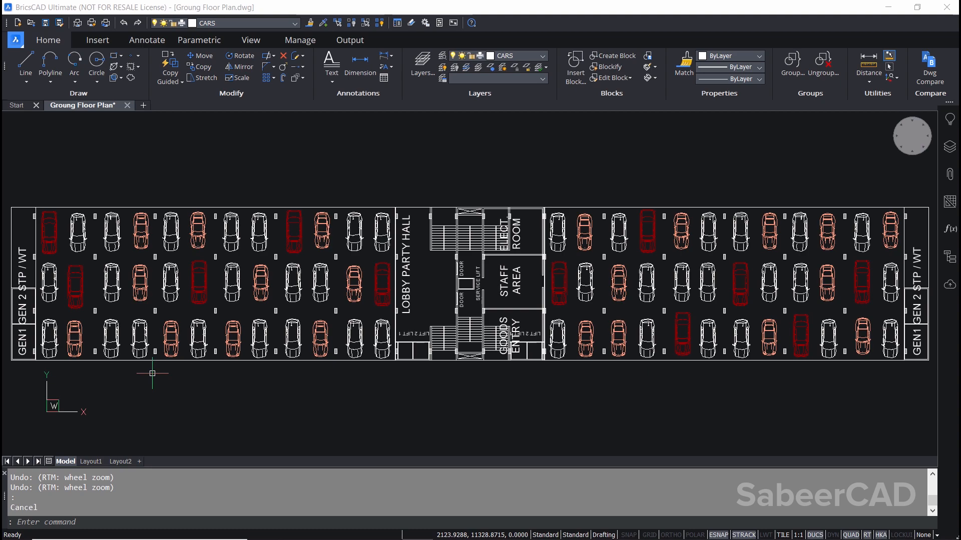
mouse_move(187, 374)
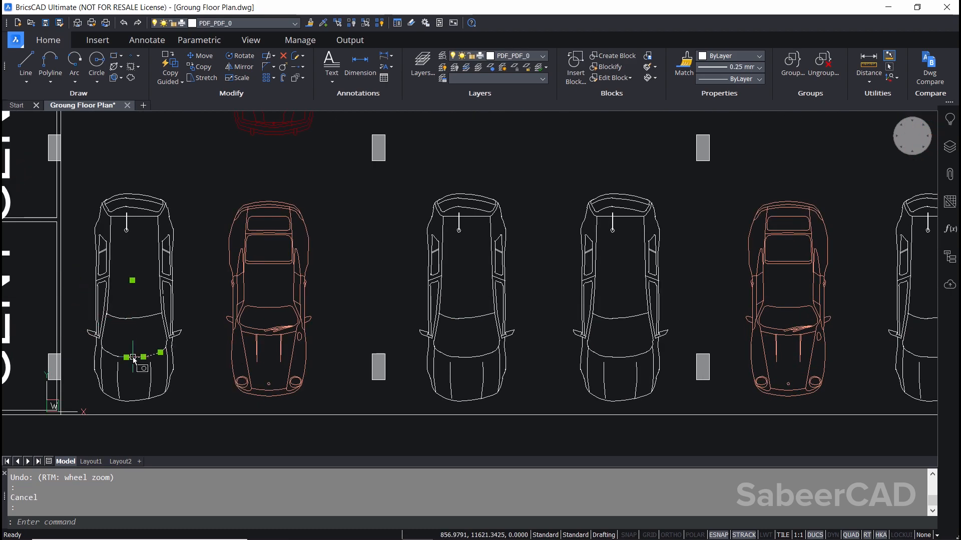
mouse_move(149, 310)
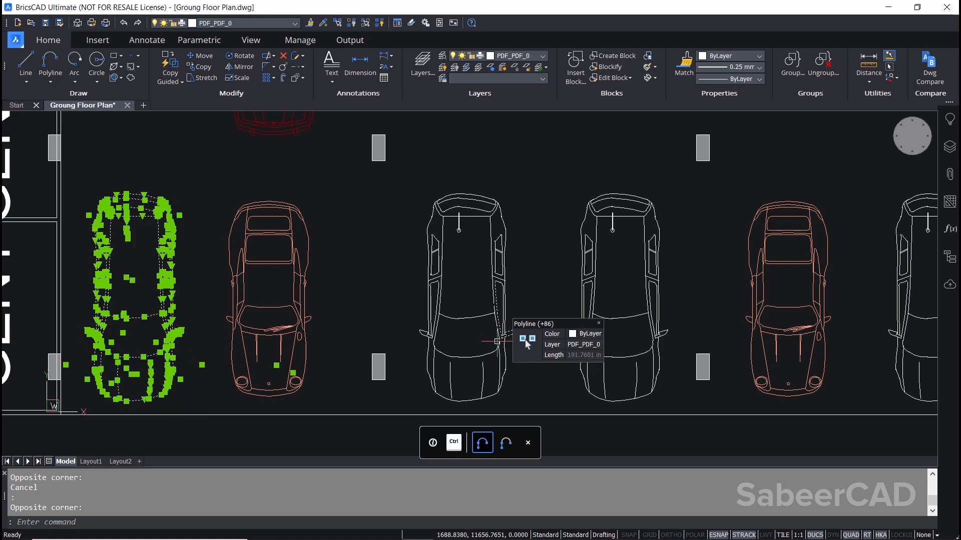
key(ctrl+1)
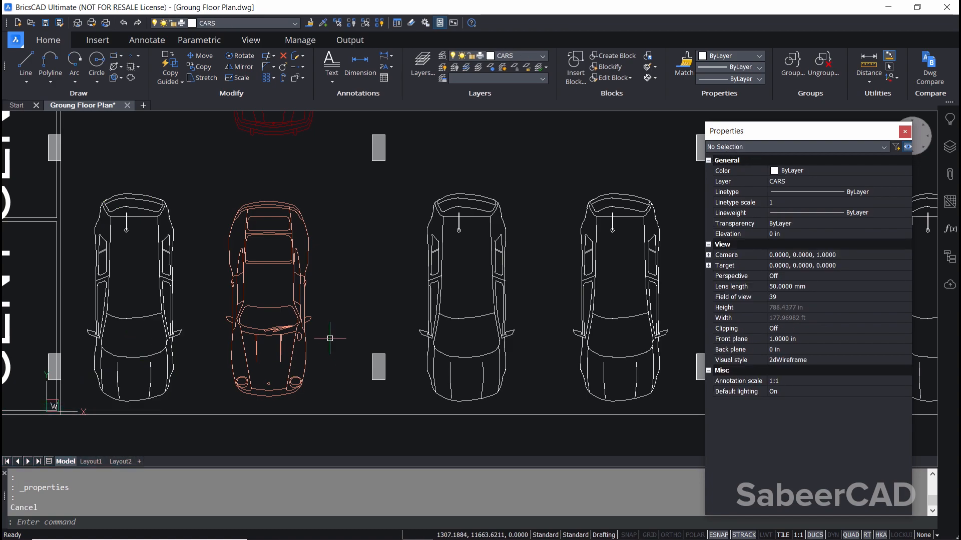
click(903, 132)
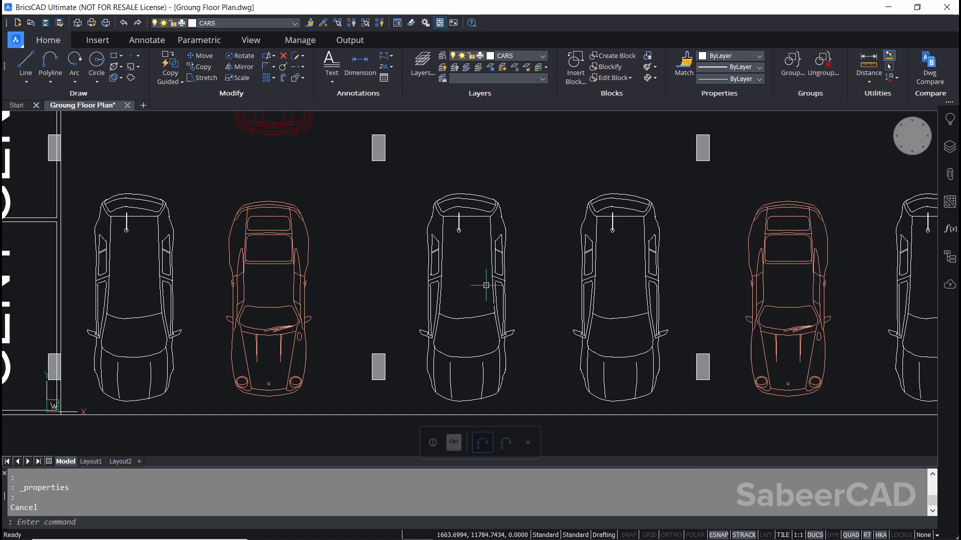
mouse_move(369, 313)
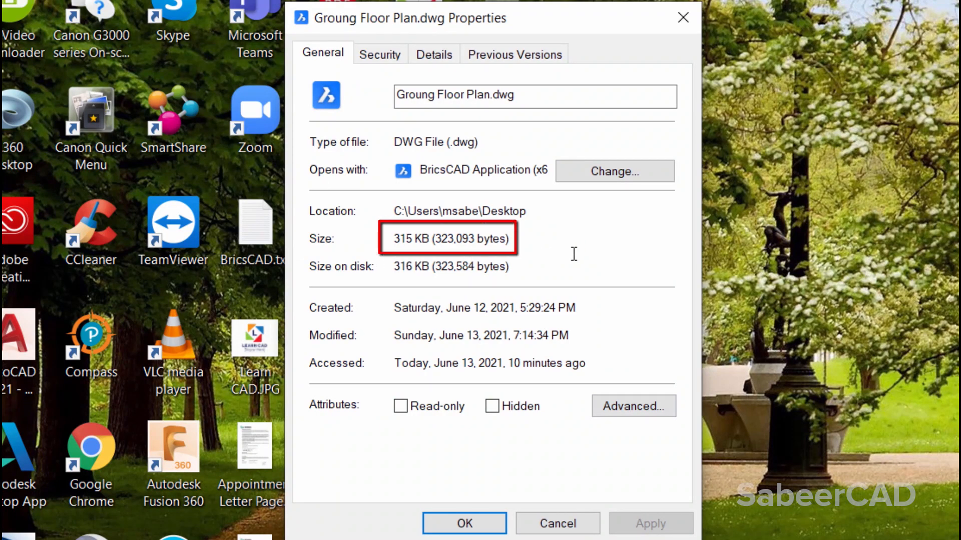
- Close the properties of Ground Floor Plan.dwg after reading its 315 KB size
click(463, 523)
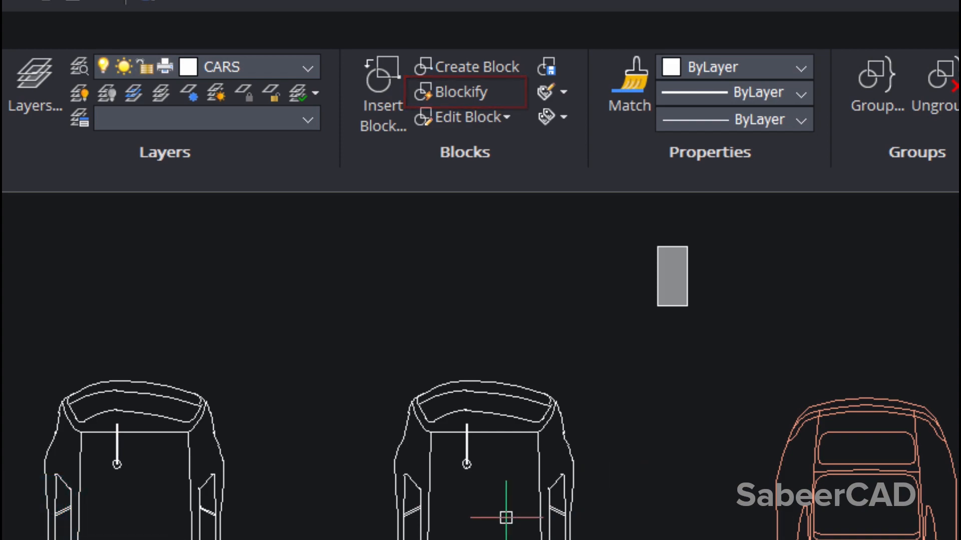
mouse_move(624, 487)
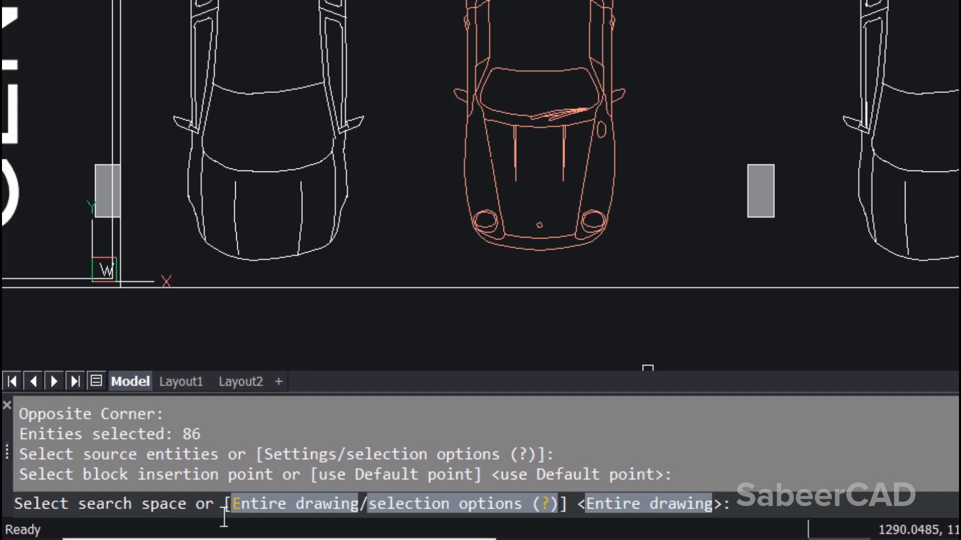
mouse_move(702, 100)
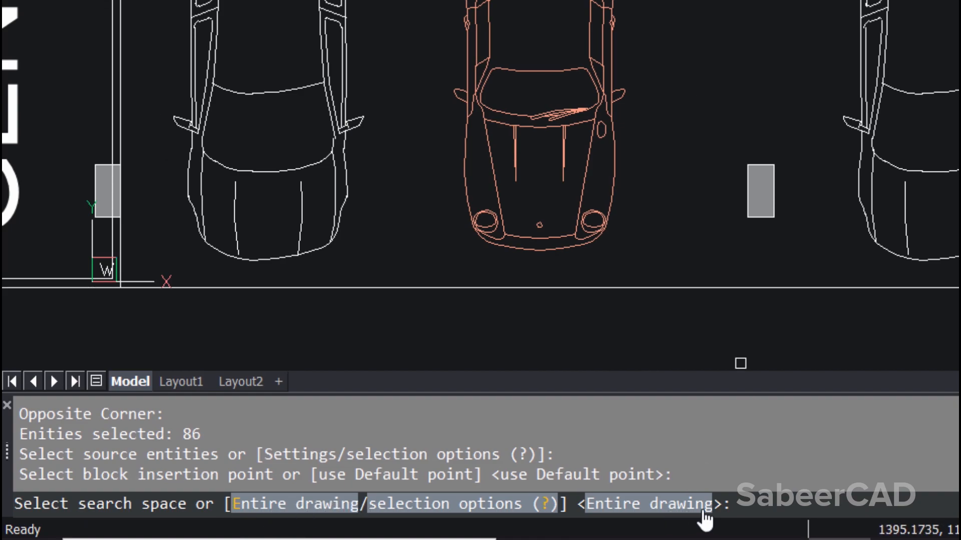
mouse_move(677, 518)
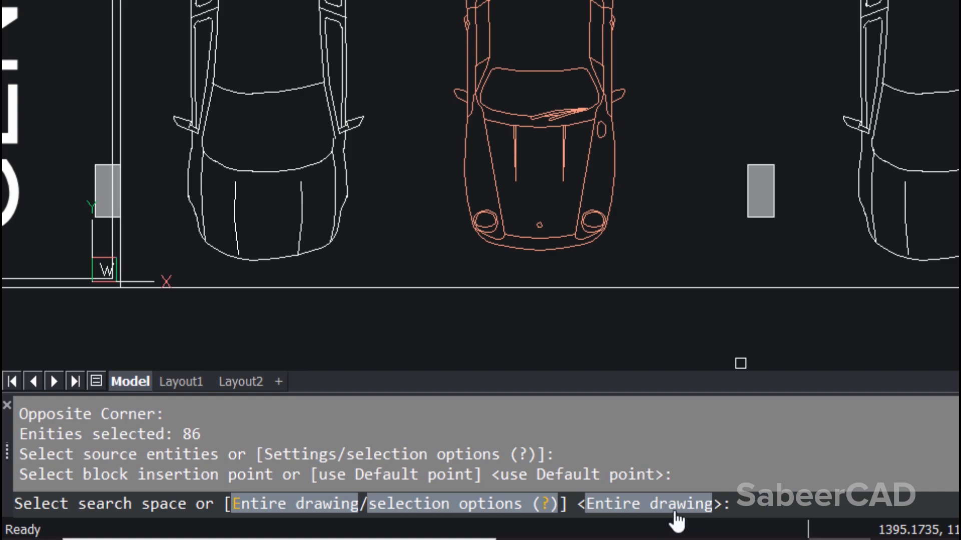
- Blockify the white car across the entire drawing as a block named CAR1
key(enter)
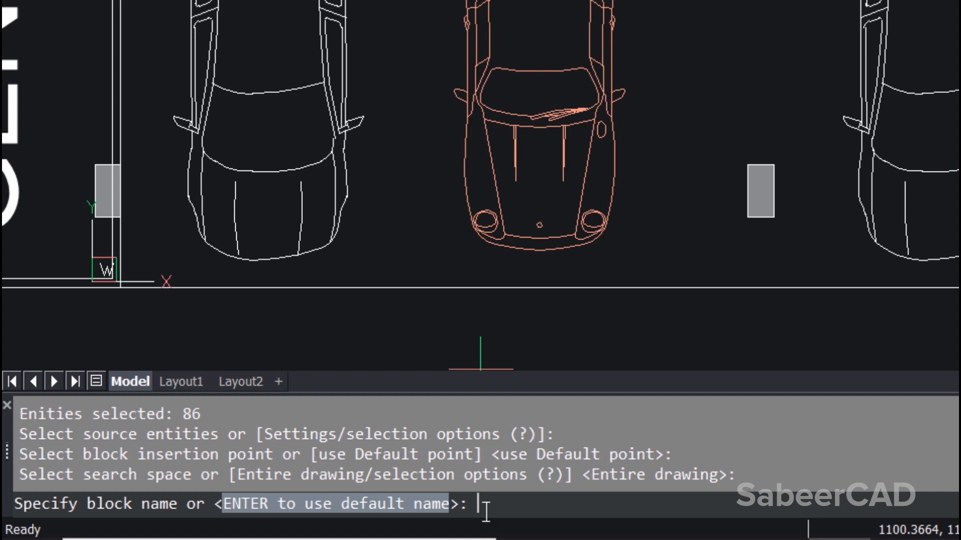
text(C)
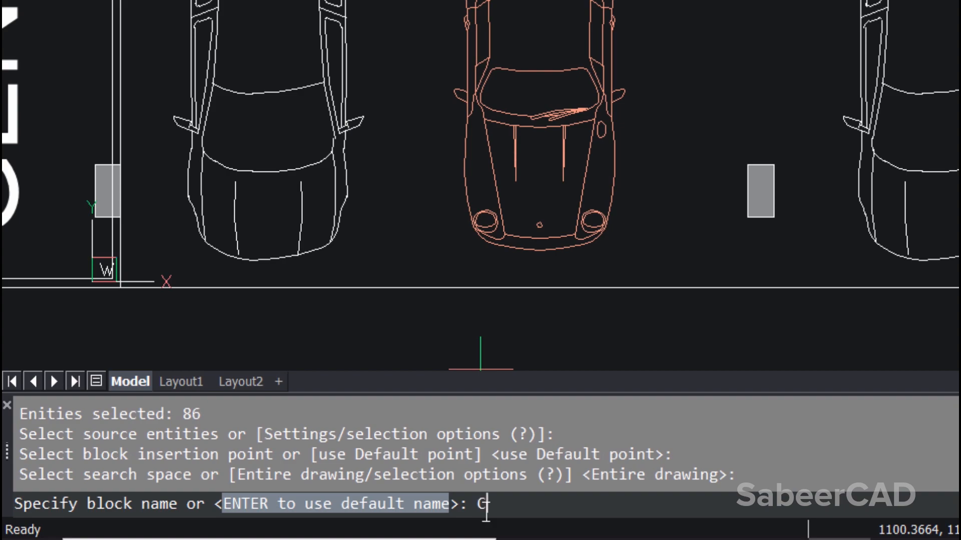
text(AR1)
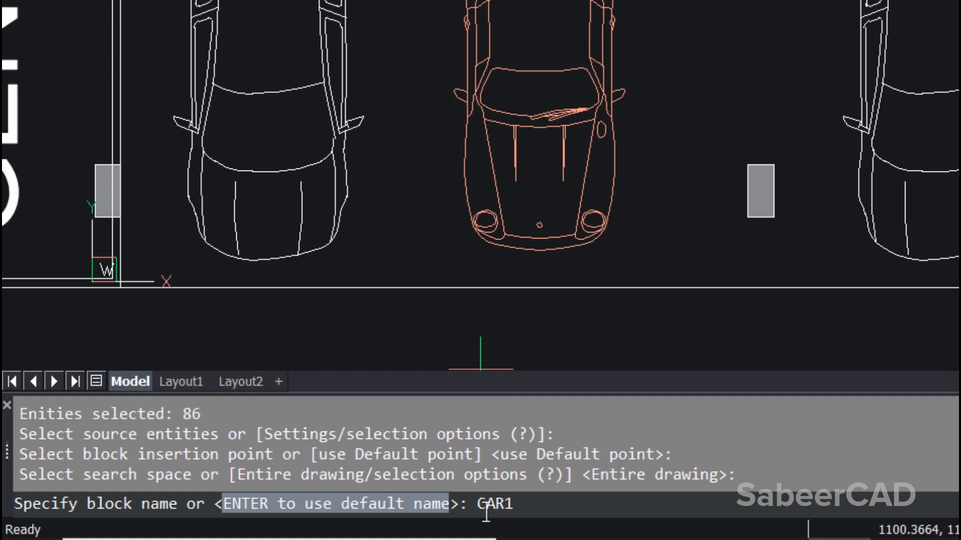
key(enter)
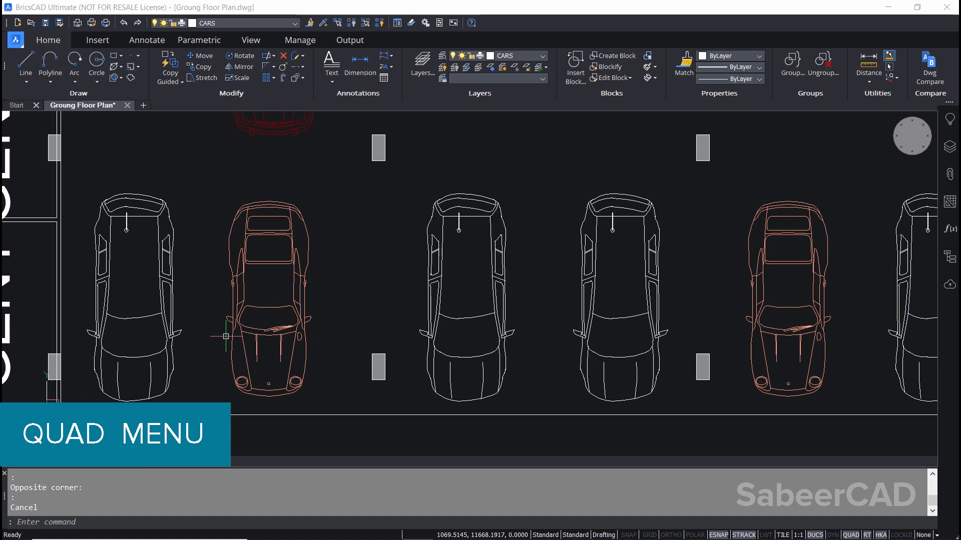
- Select the orange car to check it is still loose polylines before blockifying it
click(263, 336)
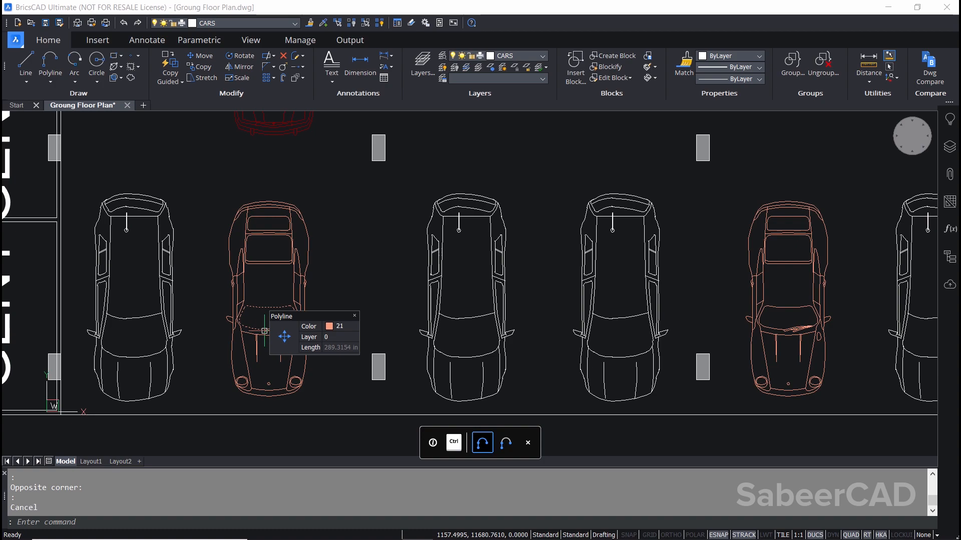
mouse_move(260, 334)
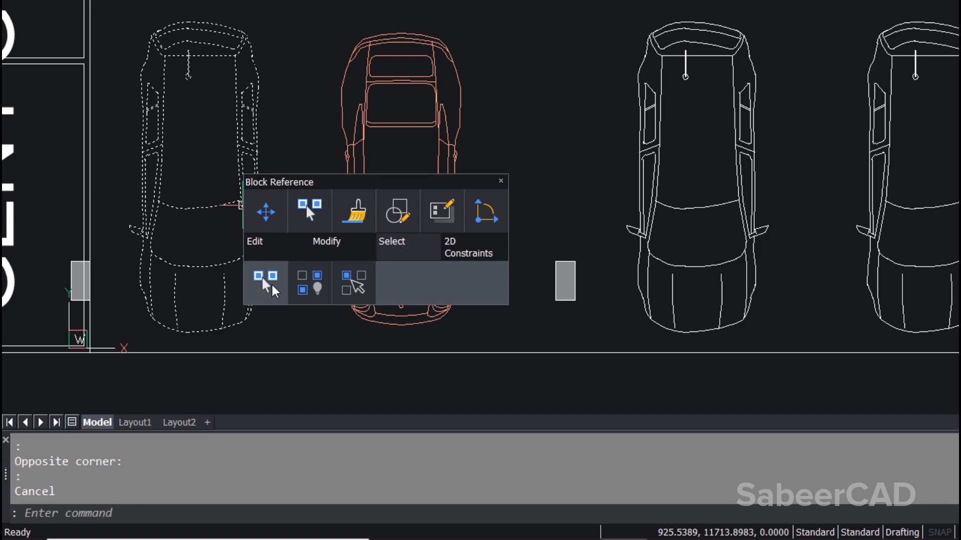
mouse_move(266, 288)
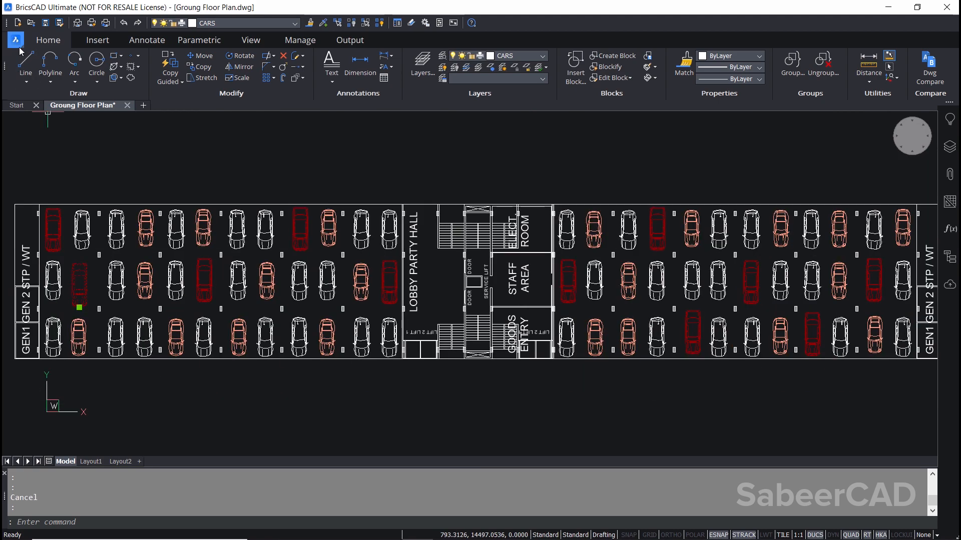
- Start Save As to store the plan as Ground Floor Plan Blockified.dwg
click(57, 22)
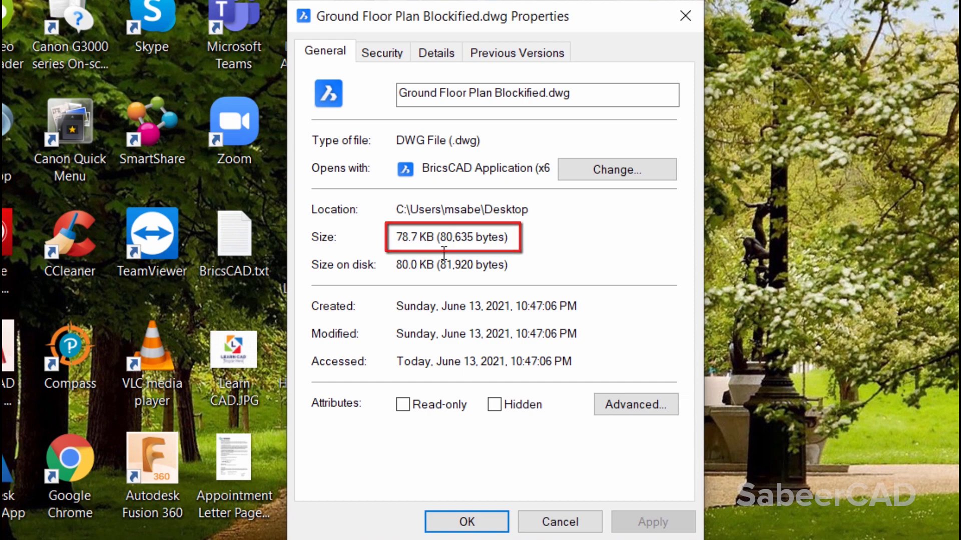
- Close the properties of Ground Floor Plan Blockified.dwg after reading its 78.7 KB size
click(465, 523)
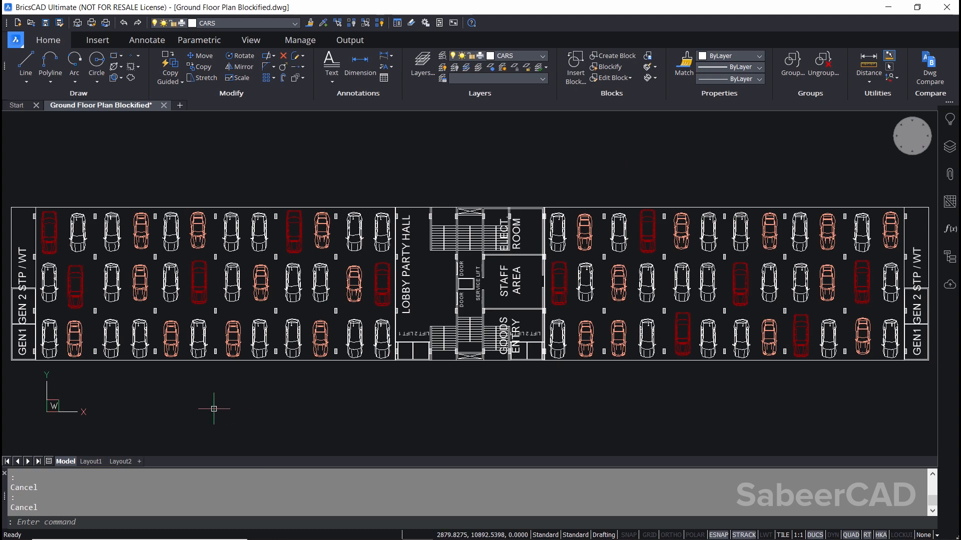
mouse_move(148, 407)
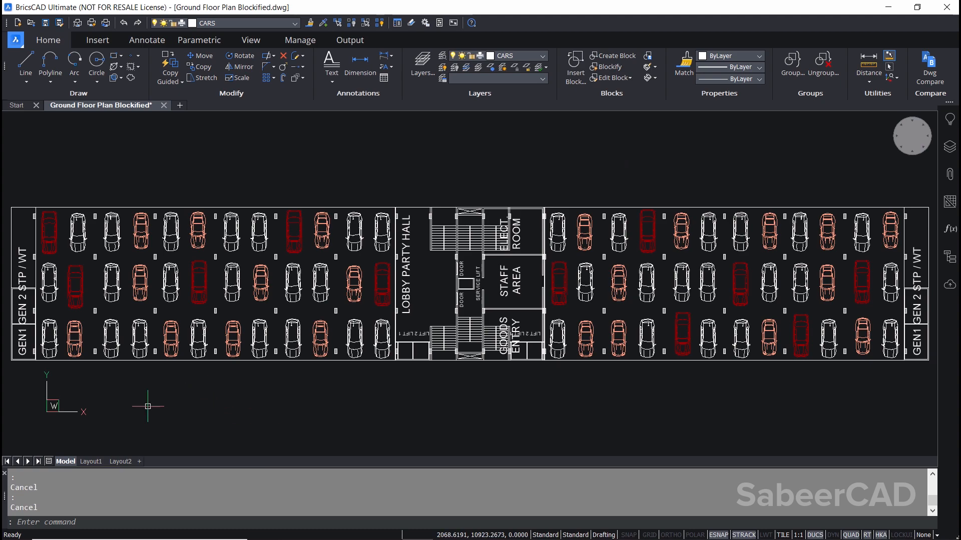
mouse_move(43, 403)
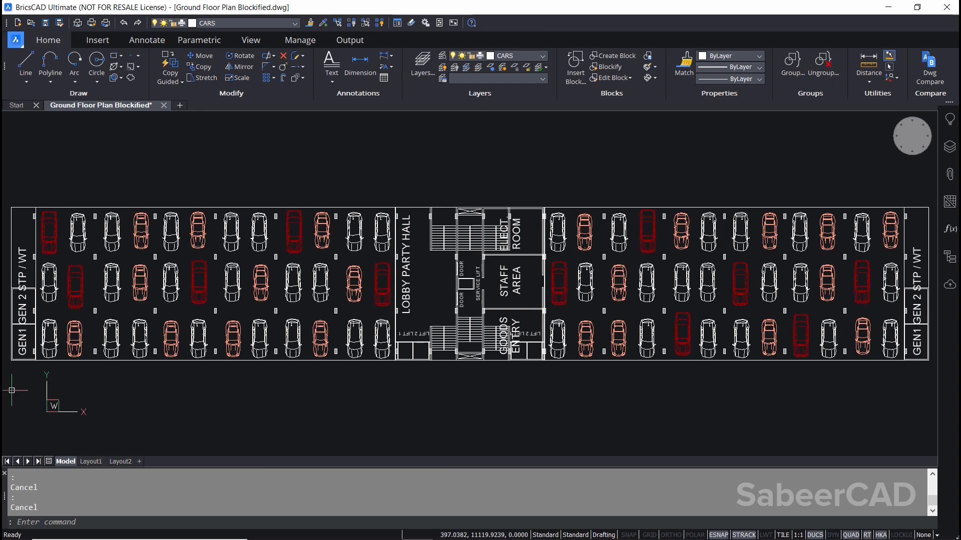
- Zoom in on a white car block reference in the blockified plan
scroll(up, 3)
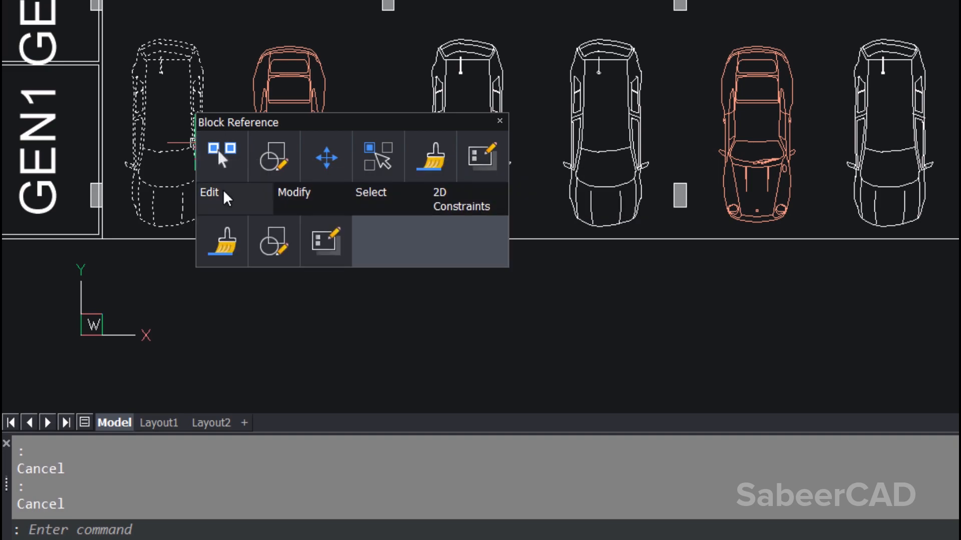
mouse_move(272, 241)
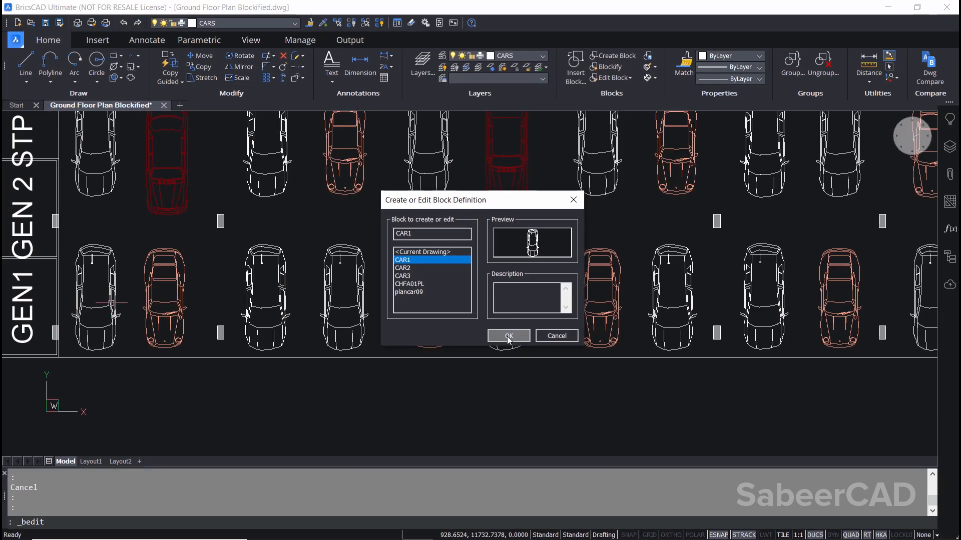
mouse_move(422, 252)
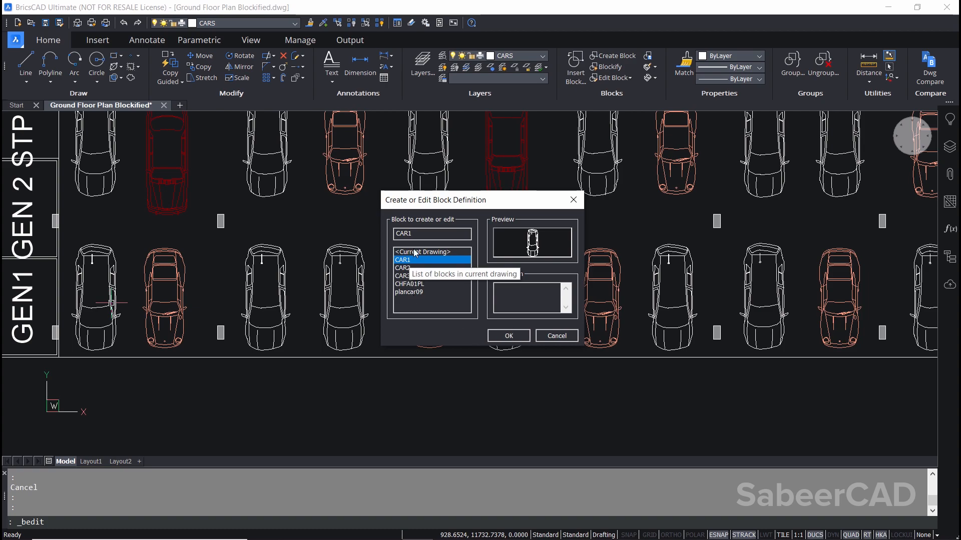
mouse_move(510, 360)
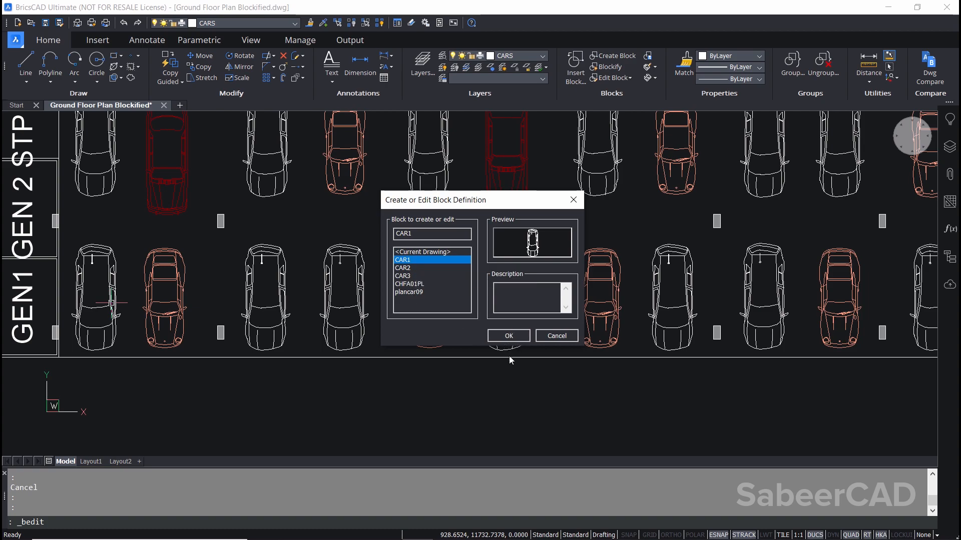
- Confirm CAR1 in the block definition dialog to enter the Block Editor
click(507, 337)
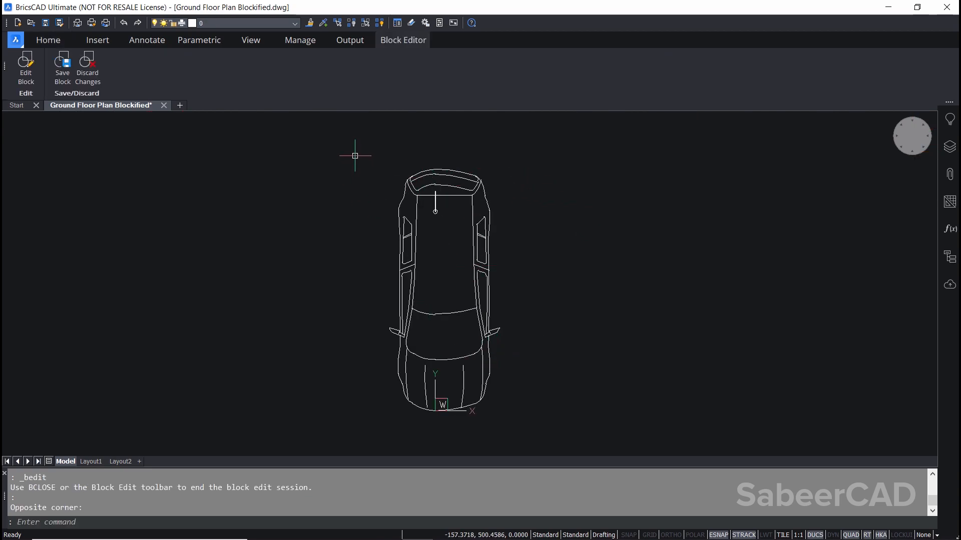
- Select all CAR1 entities, set their colour to Cyan, and save the block
drag(354, 155, 539, 424)
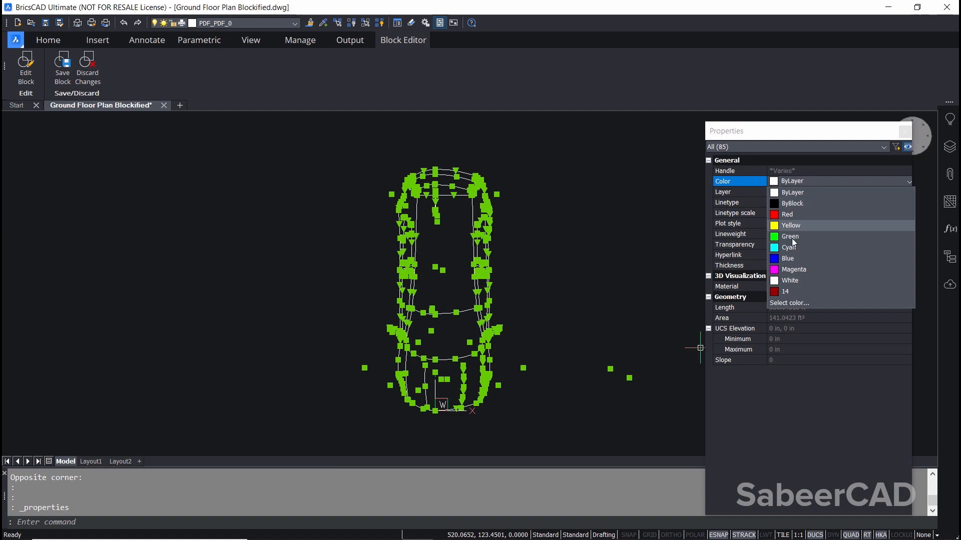
click(790, 247)
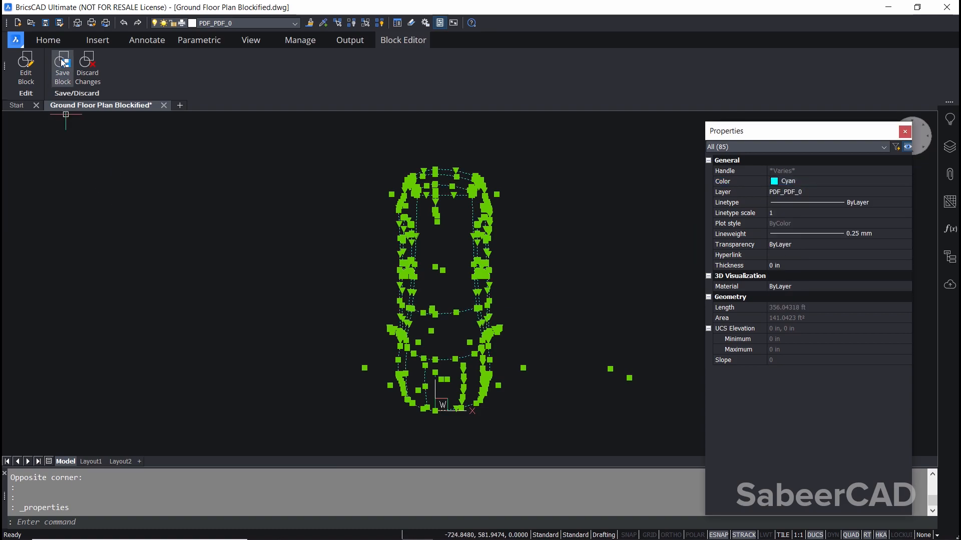
click(62, 67)
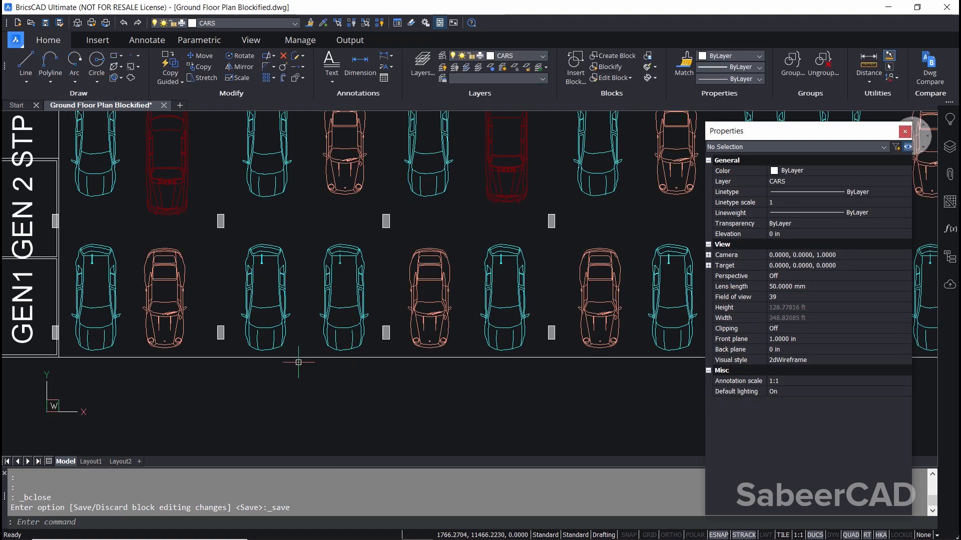
scroll(down, 3)
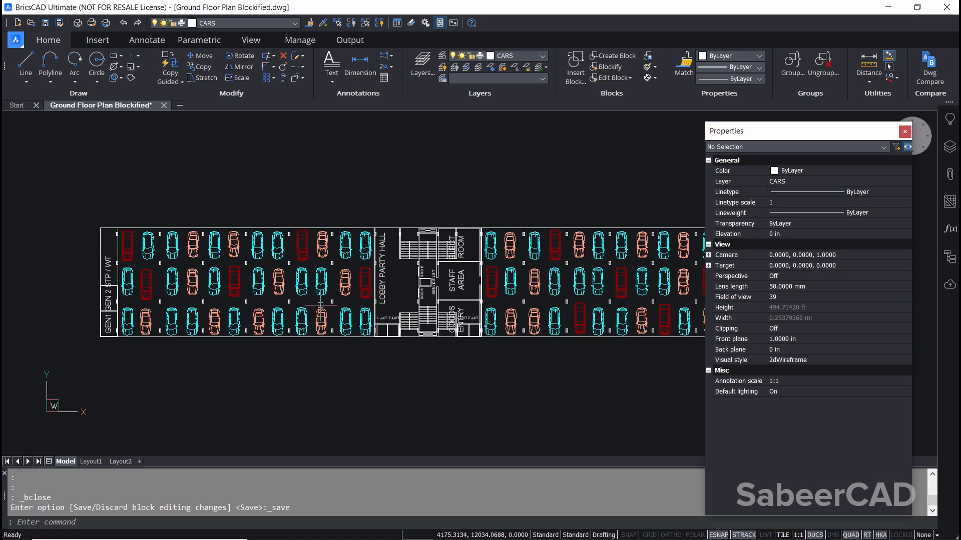